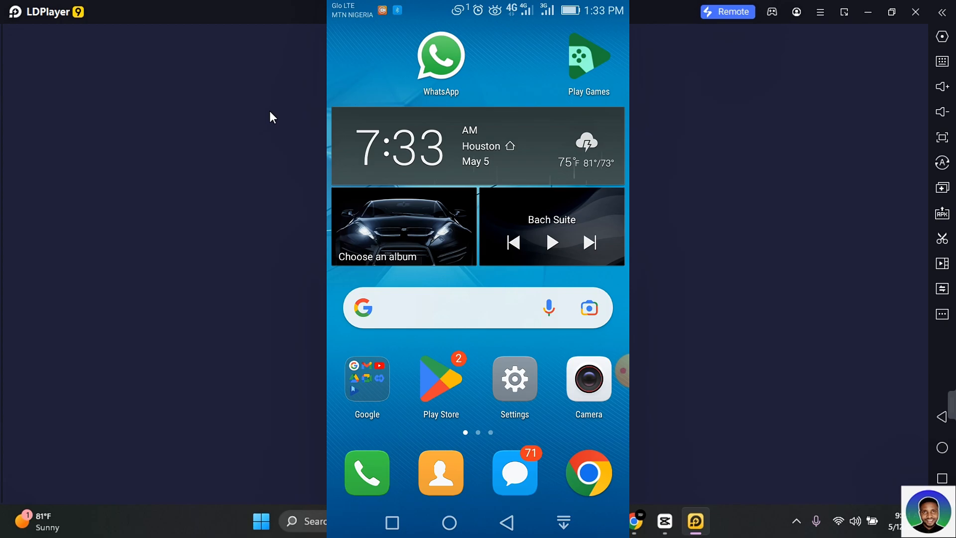
Step: Launch WhatsApp from the home screen to show the chats list
{"action": "left_click", "coordinate": [440, 56]}
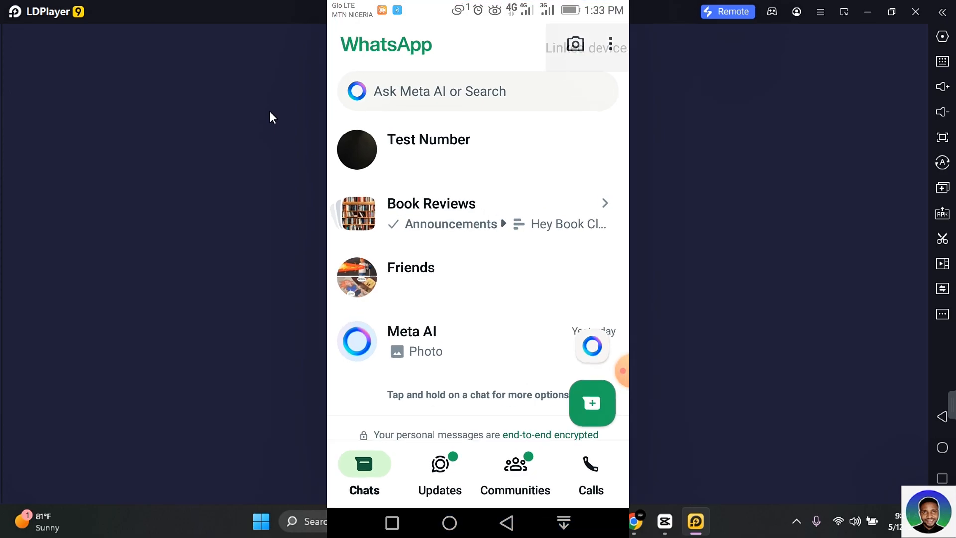
Step: Create a new broadcast list and add two contacts as its recipients
{"action": "left_click", "coordinate": [610, 44]}
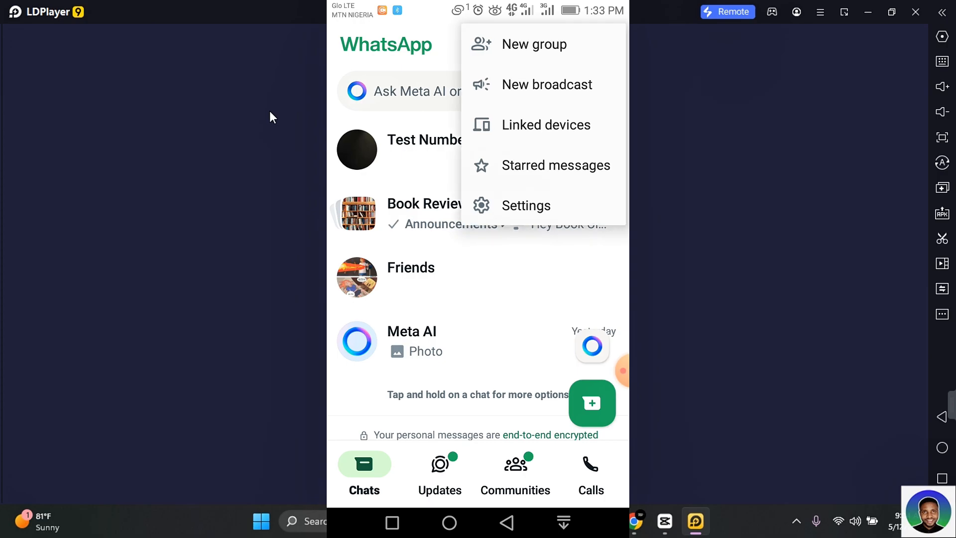
{"action": "left_click", "coordinate": [547, 84]}
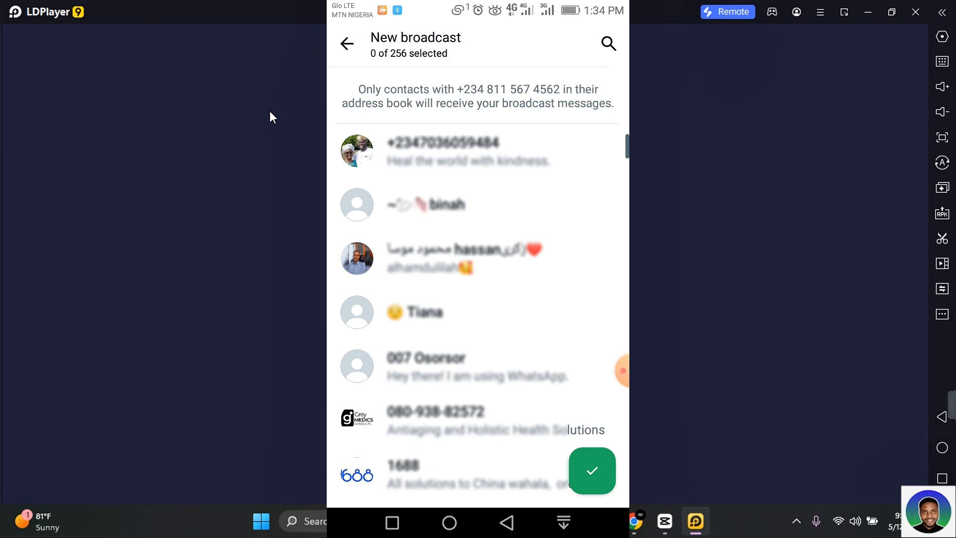
{"action": "left_click", "coordinate": [608, 43]}
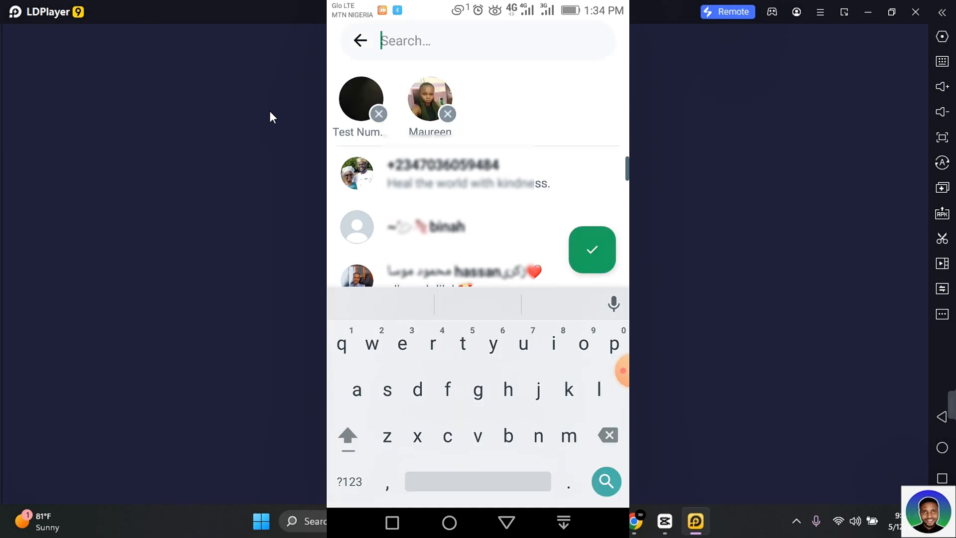
{"action": "left_click", "coordinate": [591, 250]}
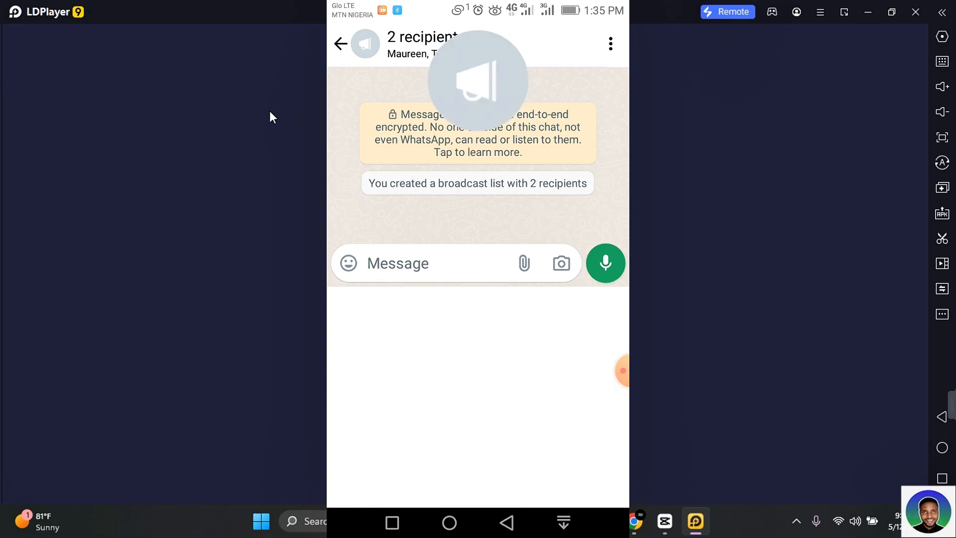
Step: Rename the untitled broadcast list to 'Friends & Family' from its details menu
{"action": "left_click", "coordinate": [422, 44]}
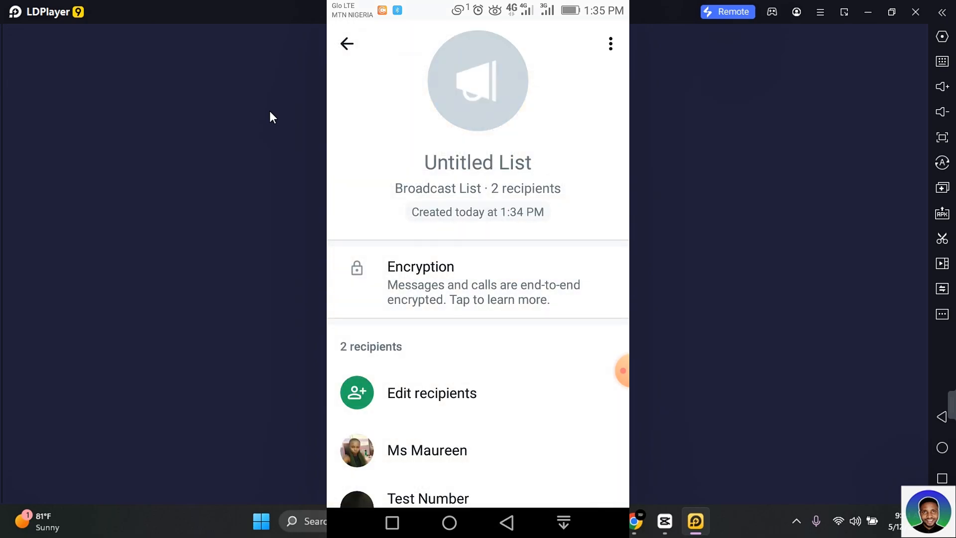
{"action": "left_click", "coordinate": [611, 44]}
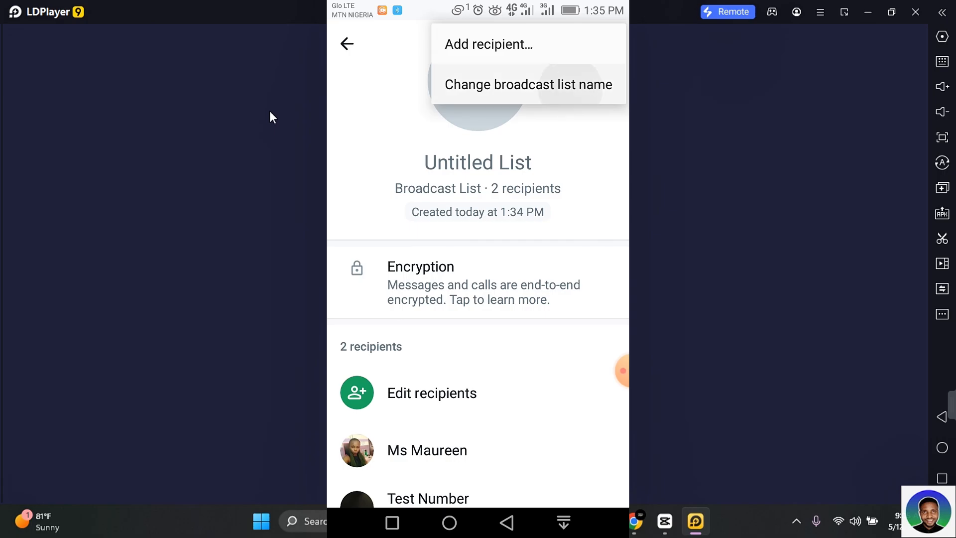
{"action": "left_click", "coordinate": [527, 84]}
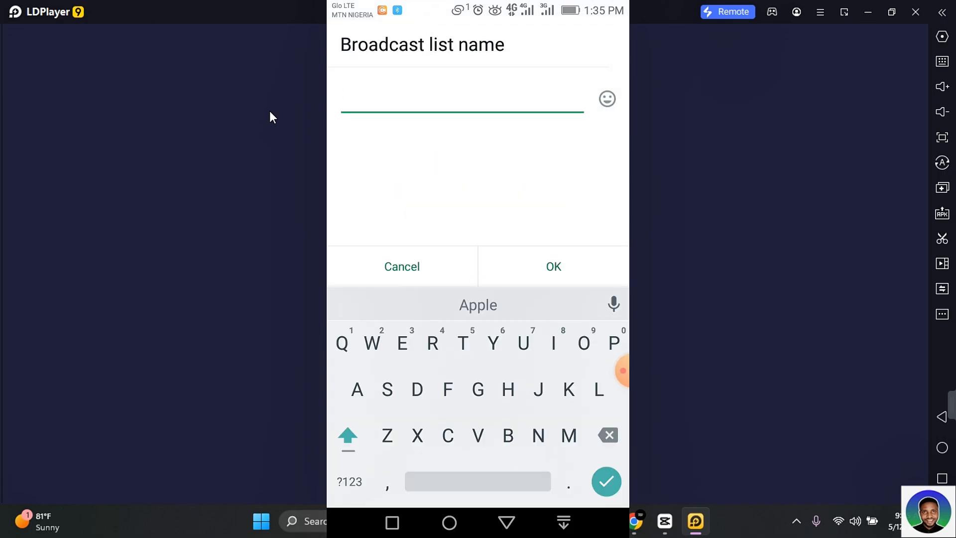
{"action": "left_click", "coordinate": [552, 266]}
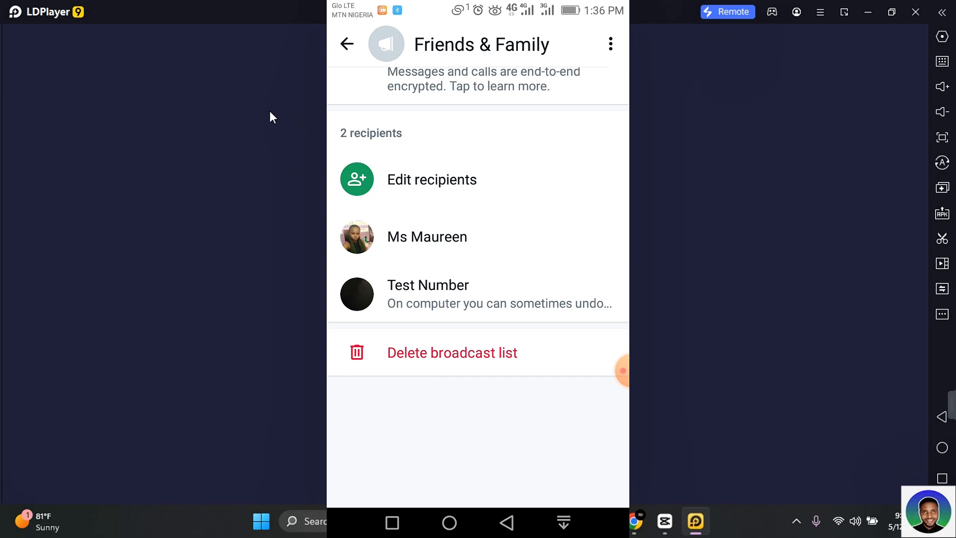
Step: Paste the announcement signed Mikel into the broadcast chat and send it
{"action": "left_click", "coordinate": [345, 44]}
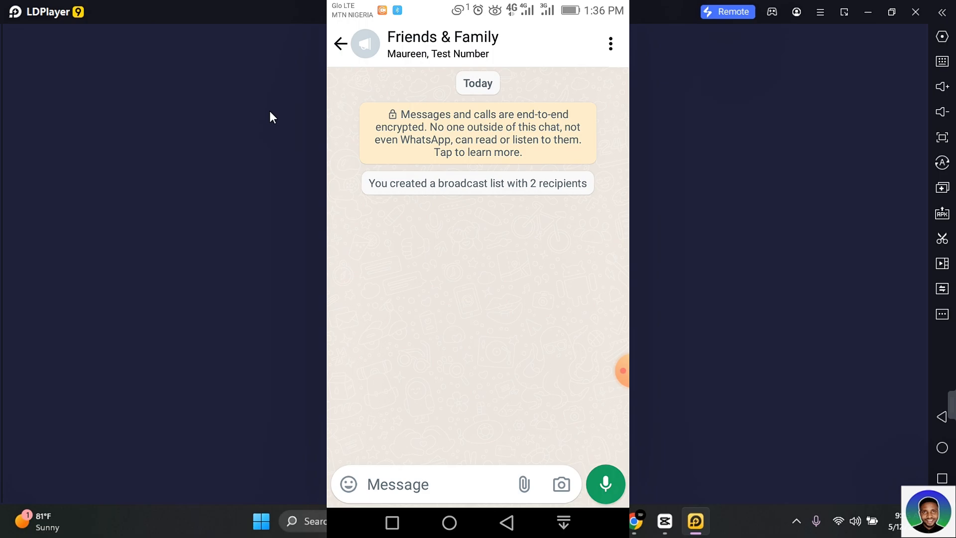
{"action": "left_click", "coordinate": [427, 483]}
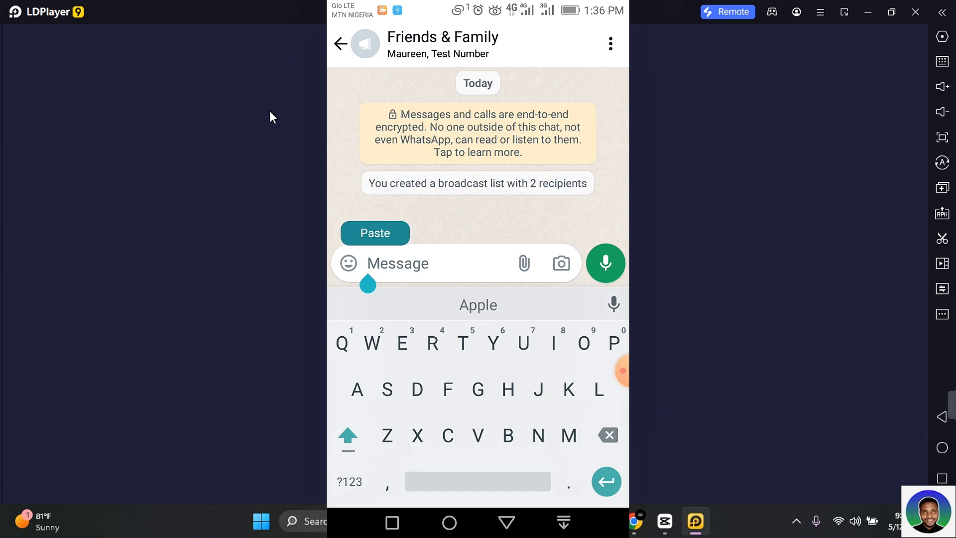
{"action": "left_click", "coordinate": [375, 233]}
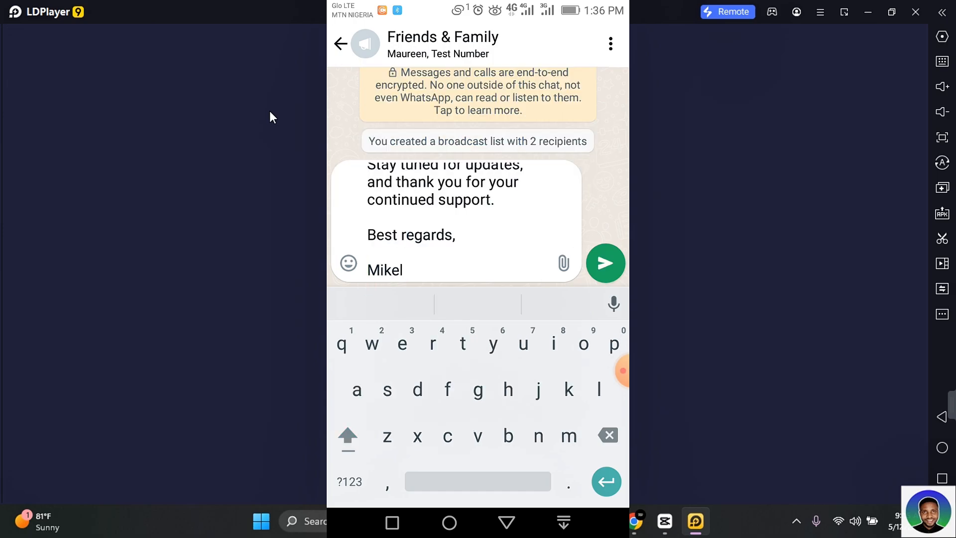
{"action": "left_click", "coordinate": [605, 263]}
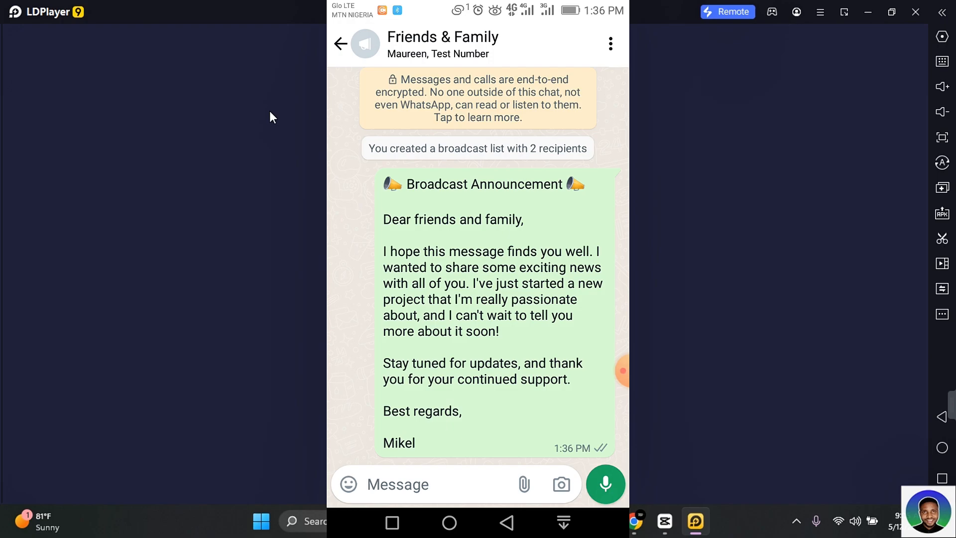